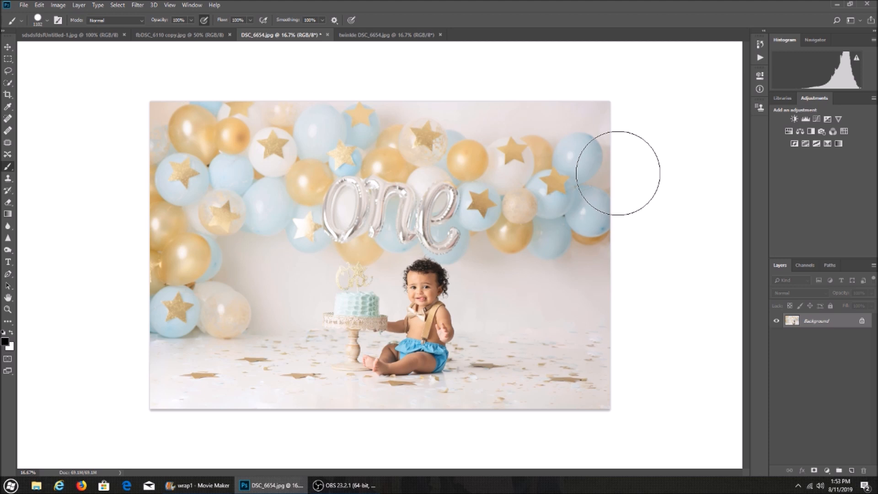
{"action": "mouse_move", "coordinate": [384, 50]}
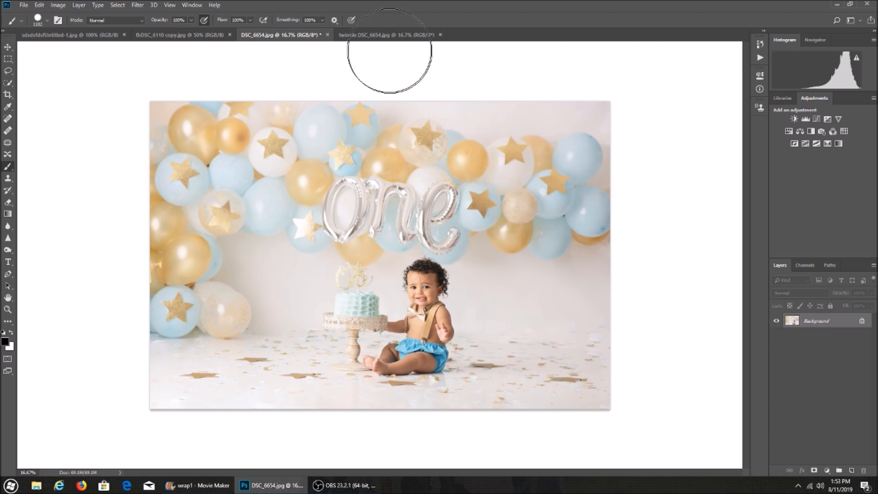
Float the twinkle-light image in its own window over the balloon photo document.
{"action": "left_click_drag", "start_coordinate": [385, 34], "coordinate": [478, 94]}
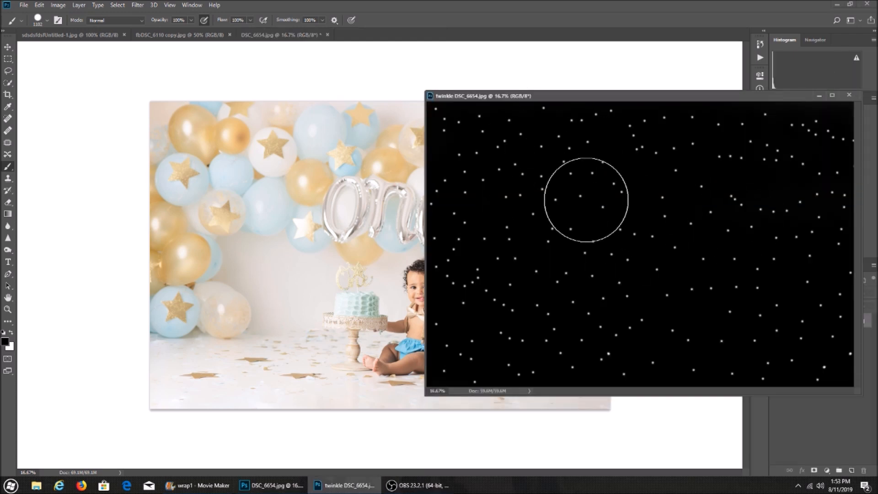
{"action": "mouse_move", "coordinate": [526, 179]}
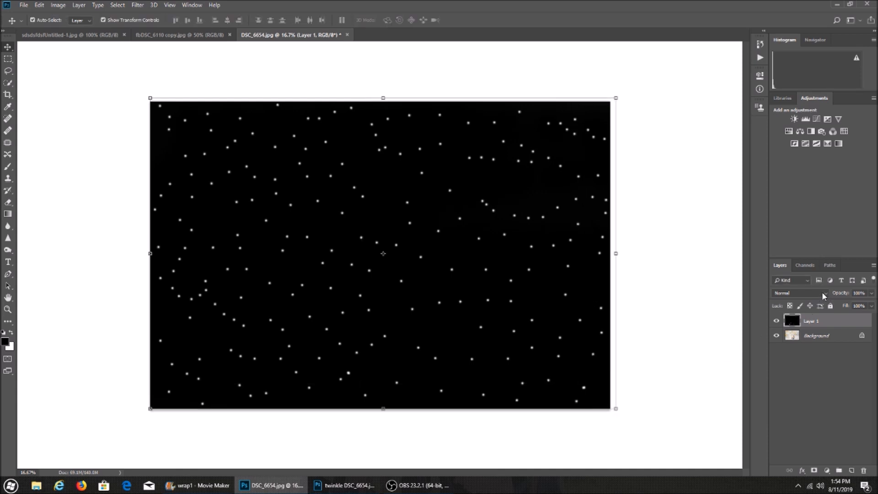
Set Layer 1's blending mode to Screen so only the white light dots show.
{"action": "left_click", "coordinate": [789, 292]}
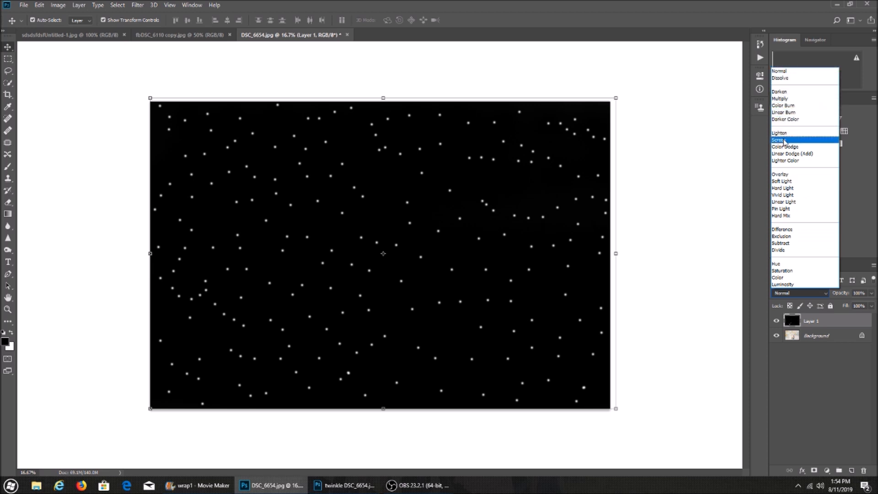
{"action": "left_click", "coordinate": [780, 139]}
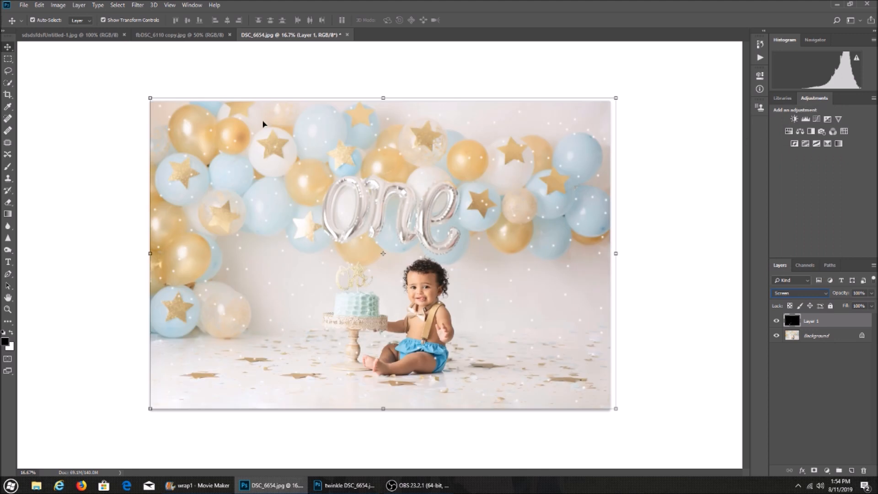
{"action": "mouse_move", "coordinate": [405, 189]}
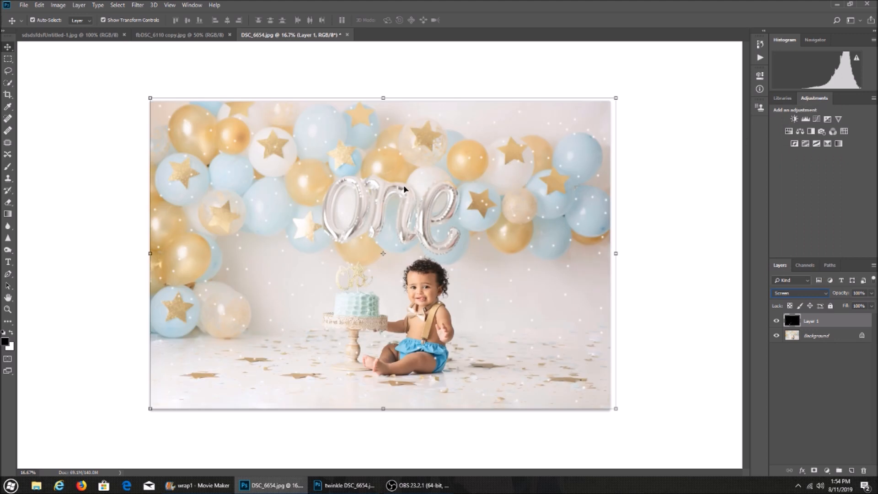
{"action": "mouse_move", "coordinate": [597, 381]}
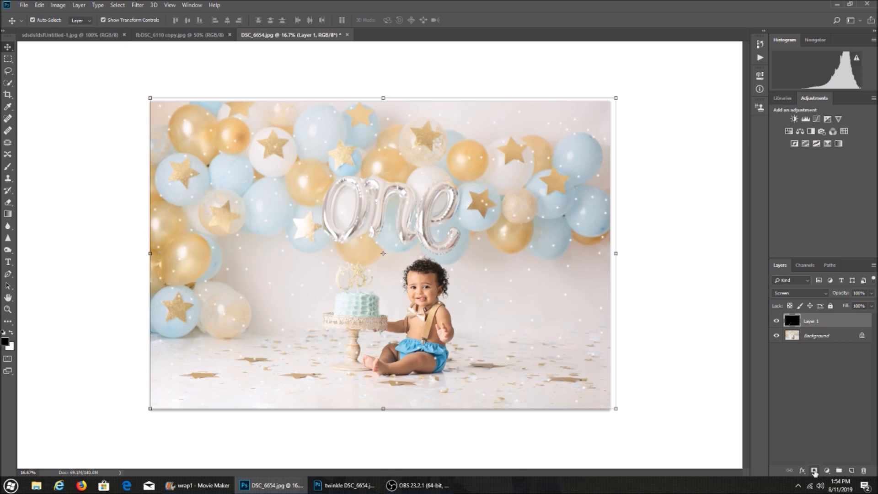
Add a layer mask to the twinkle layer for painting lights off the baby, cake and floor.
{"action": "left_click", "coordinate": [814, 470]}
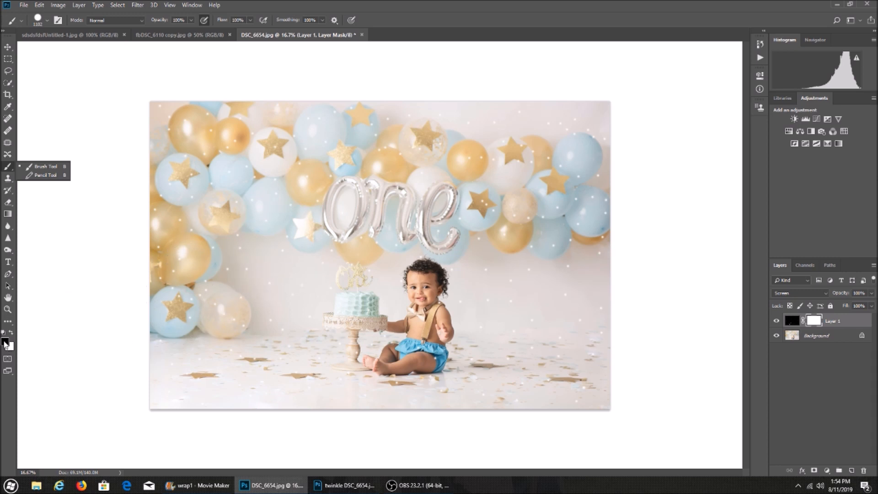
{"action": "mouse_move", "coordinate": [265, 281]}
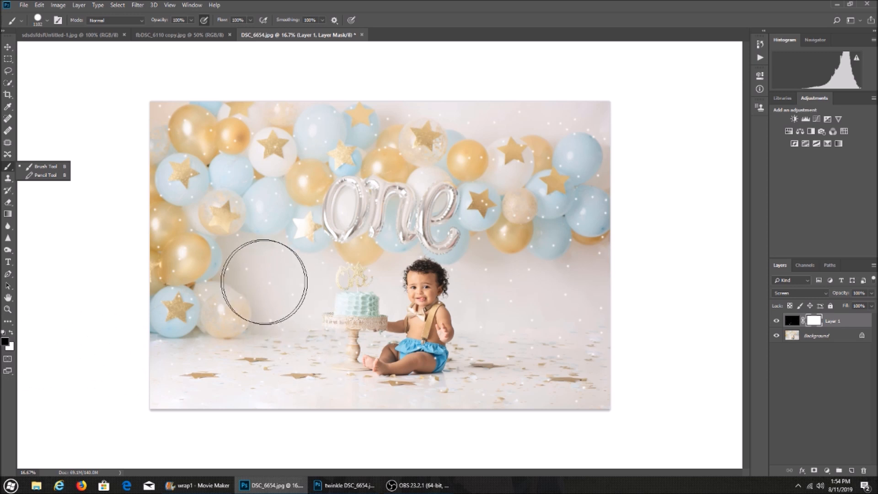
{"action": "mouse_move", "coordinate": [590, 295]}
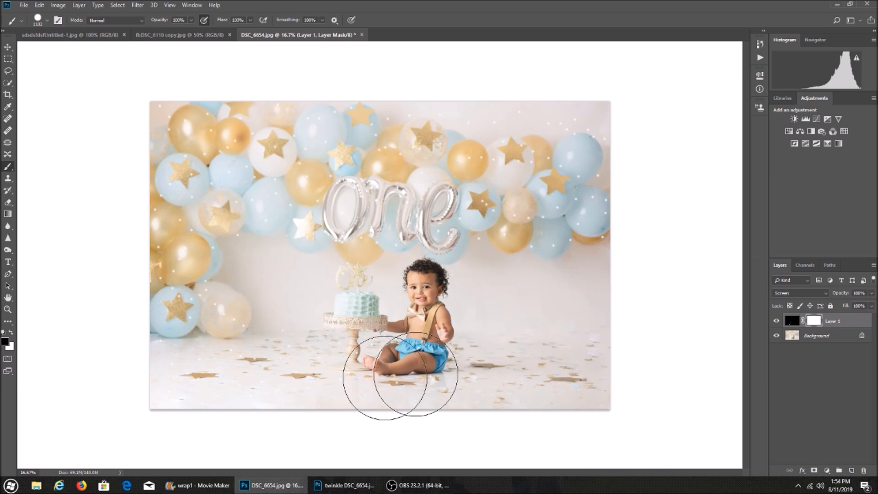
{"action": "mouse_move", "coordinate": [290, 309]}
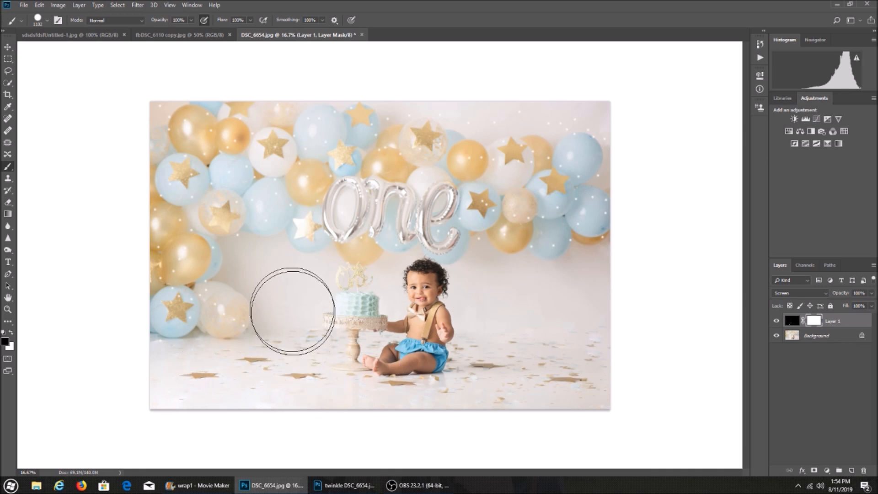
{"action": "mouse_move", "coordinate": [390, 71]}
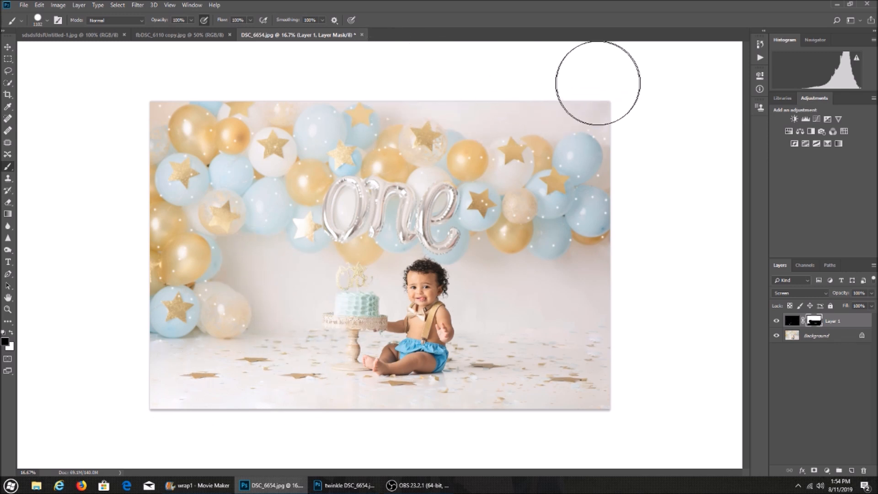
{"action": "mouse_move", "coordinate": [300, 368]}
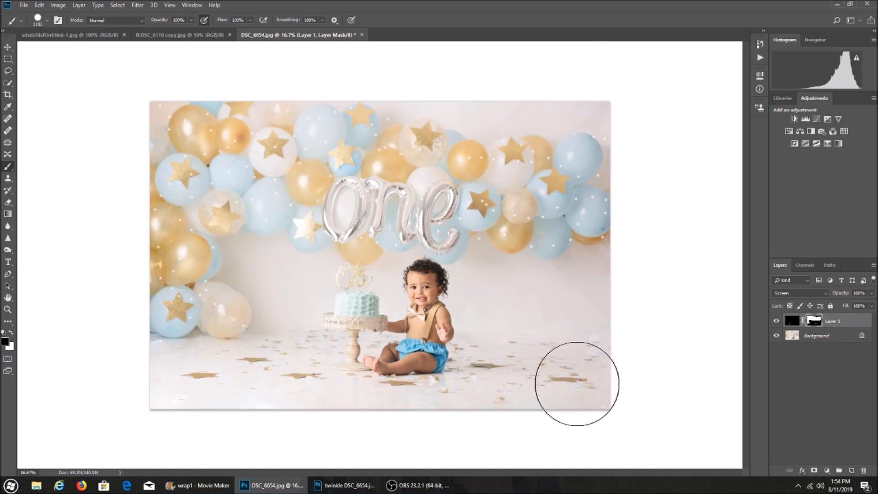
{"action": "left_click", "coordinate": [78, 4]}
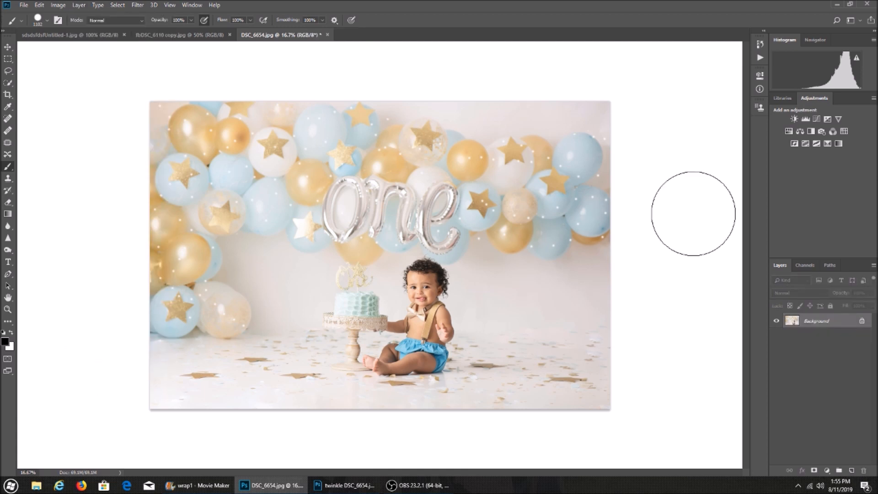
{"action": "mouse_move", "coordinate": [699, 227]}
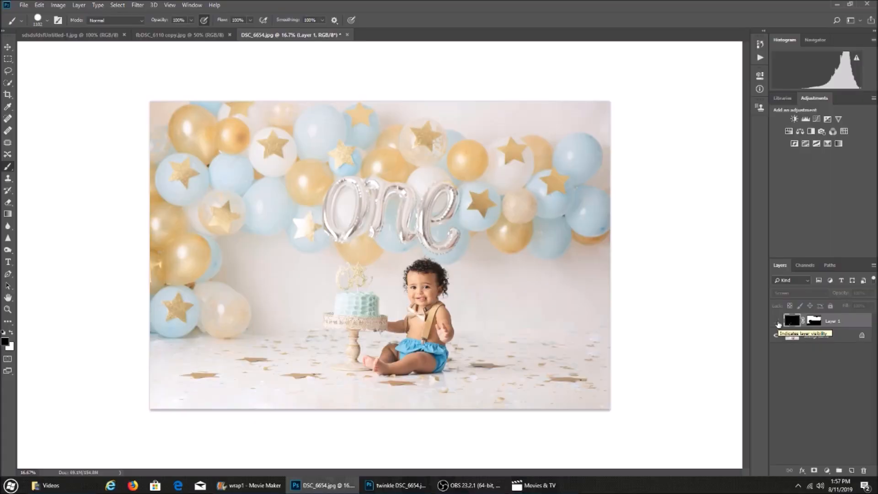
{"action": "left_click", "coordinate": [776, 323]}
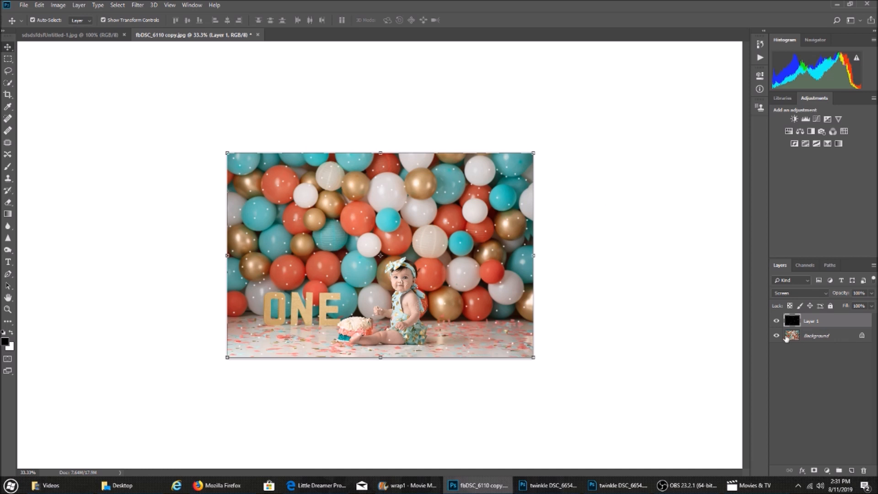
Select Layer 1 and lower its opacity below 100% to make the twinkle lights fainter.
{"action": "left_click", "coordinate": [776, 321]}
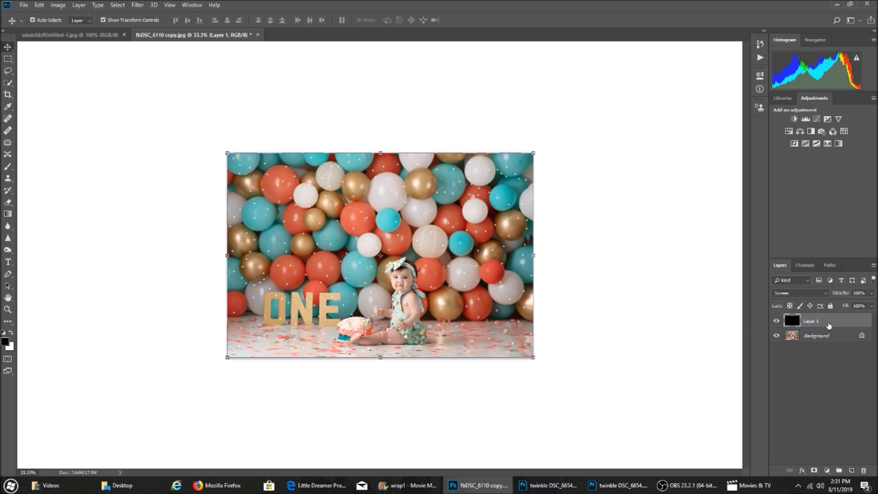
{"action": "mouse_move", "coordinate": [857, 321]}
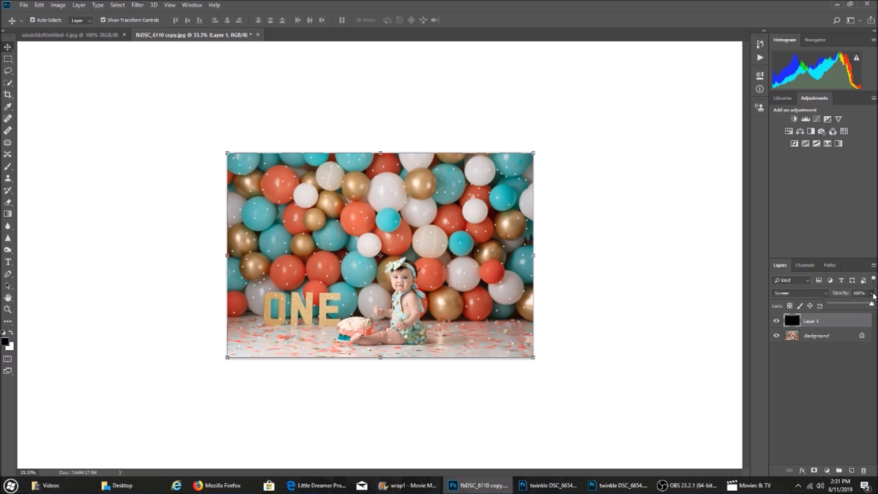
{"action": "left_click_drag", "start_coordinate": [871, 300], "coordinate": [834, 303]}
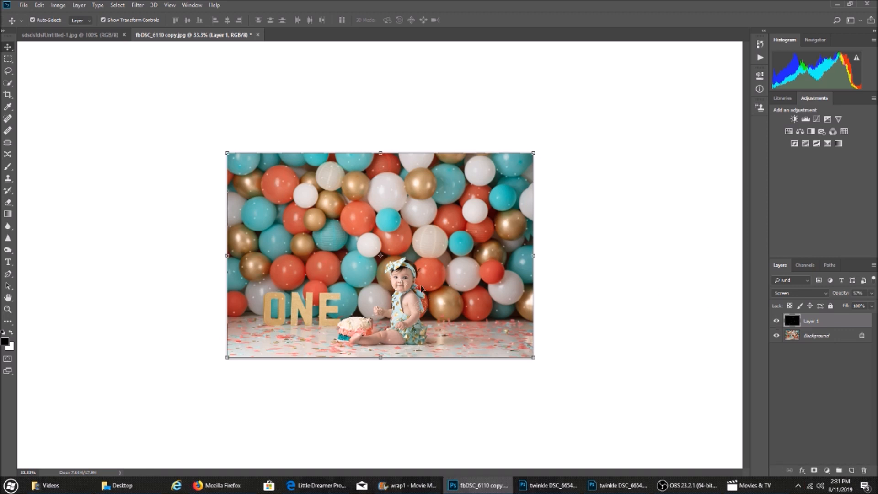
{"action": "mouse_move", "coordinate": [535, 326]}
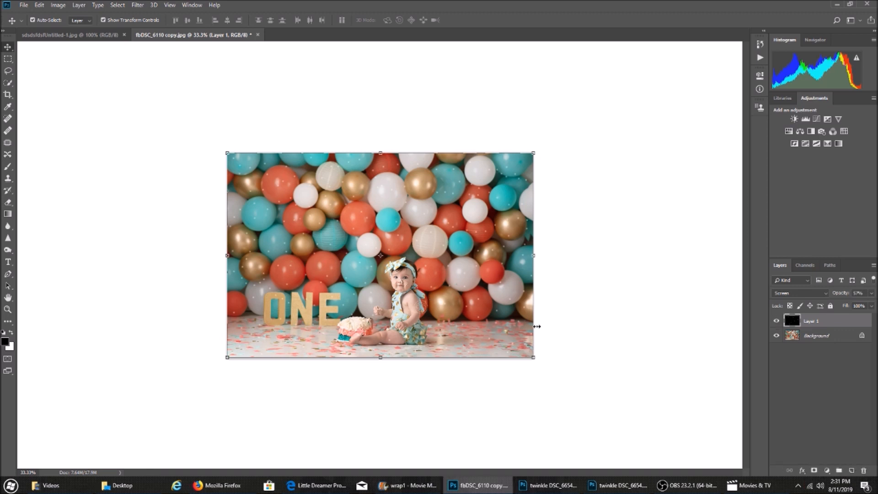